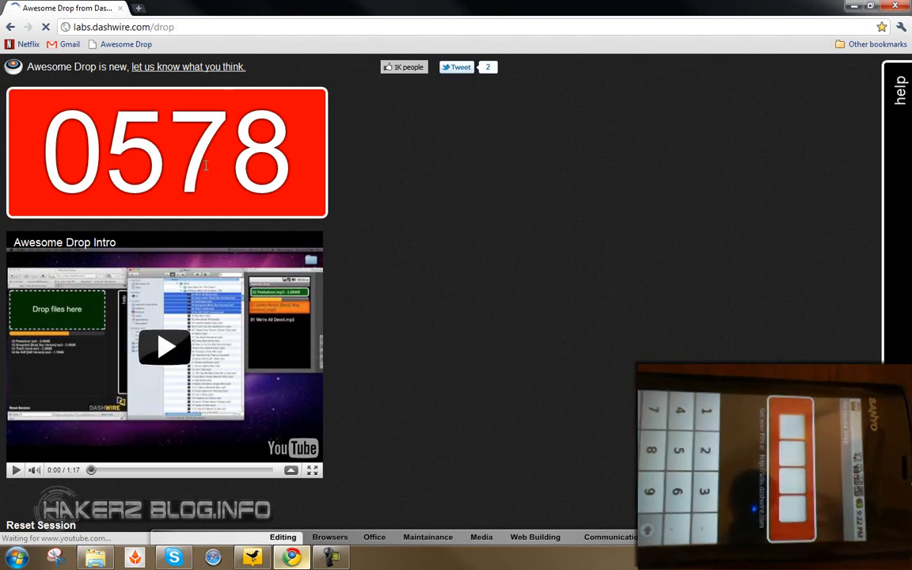
{"action": "mouse_move", "coordinate": [415, 259]}
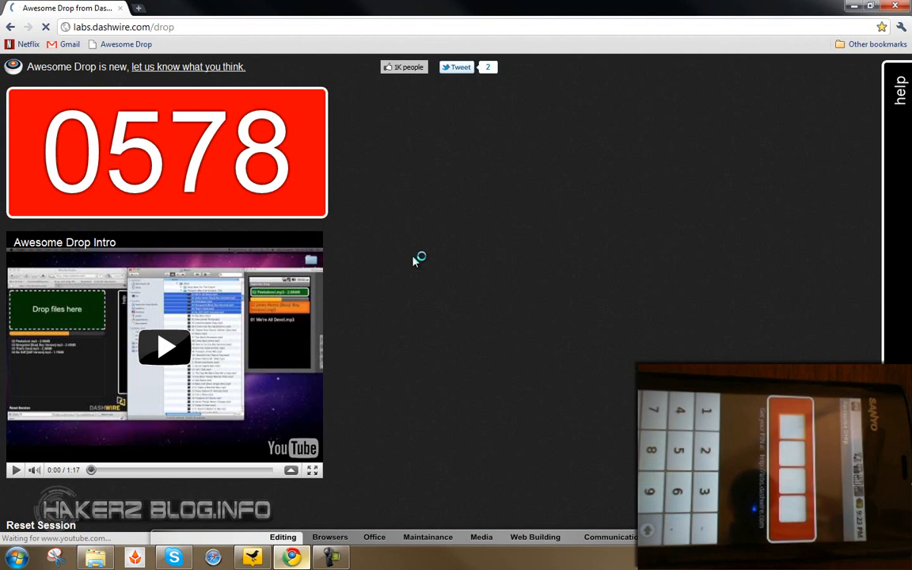
{"action": "mouse_move", "coordinate": [515, 317]}
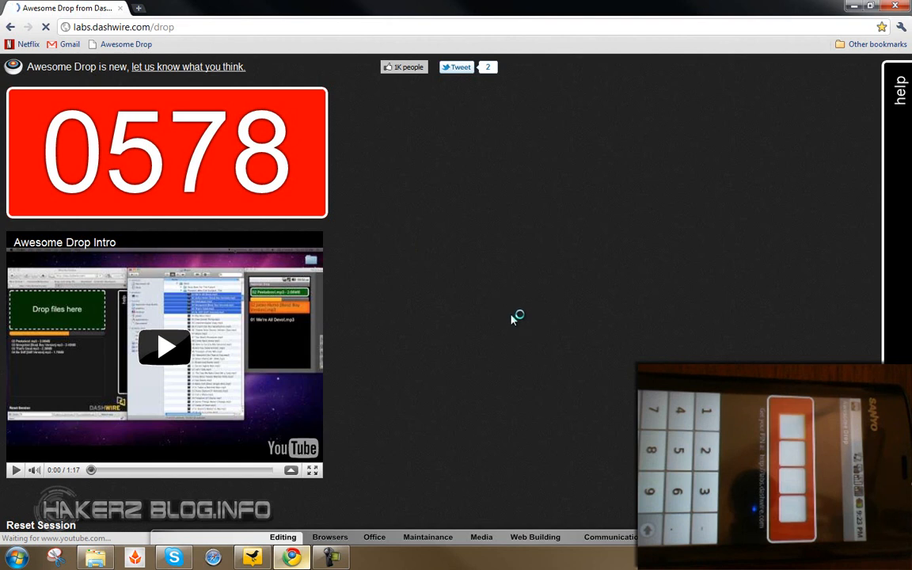
{"action": "mouse_move", "coordinate": [456, 285]}
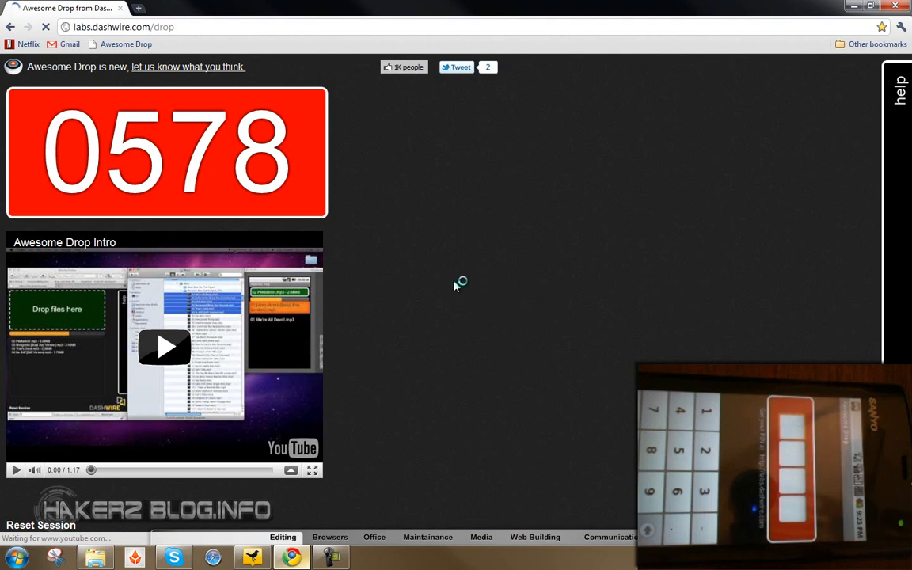
{"action": "mouse_move", "coordinate": [451, 305]}
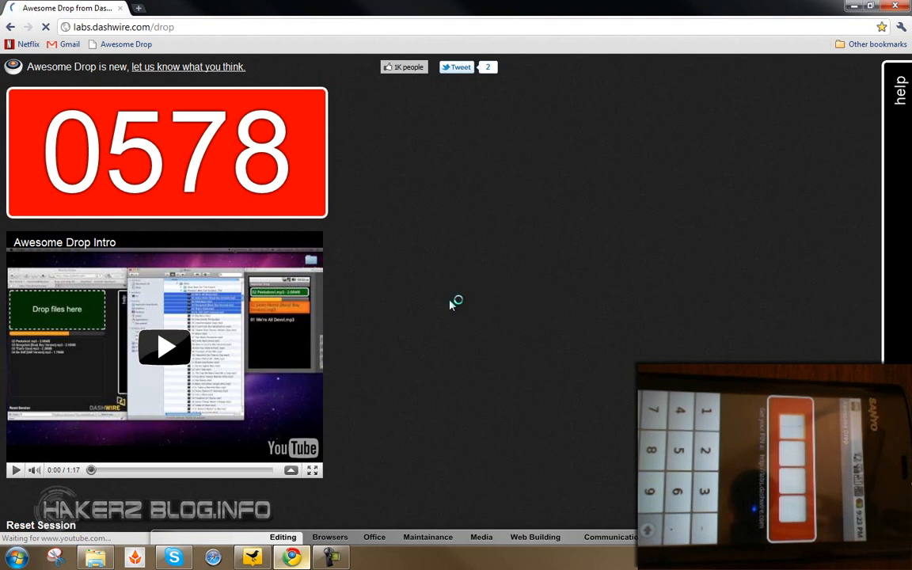
{"action": "mouse_move", "coordinate": [366, 166]}
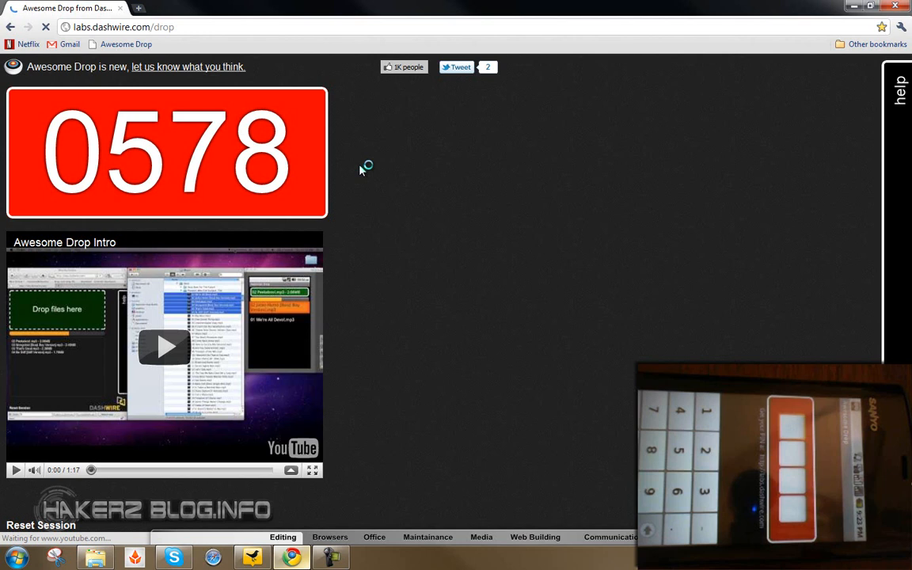
{"action": "mouse_move", "coordinate": [467, 250]}
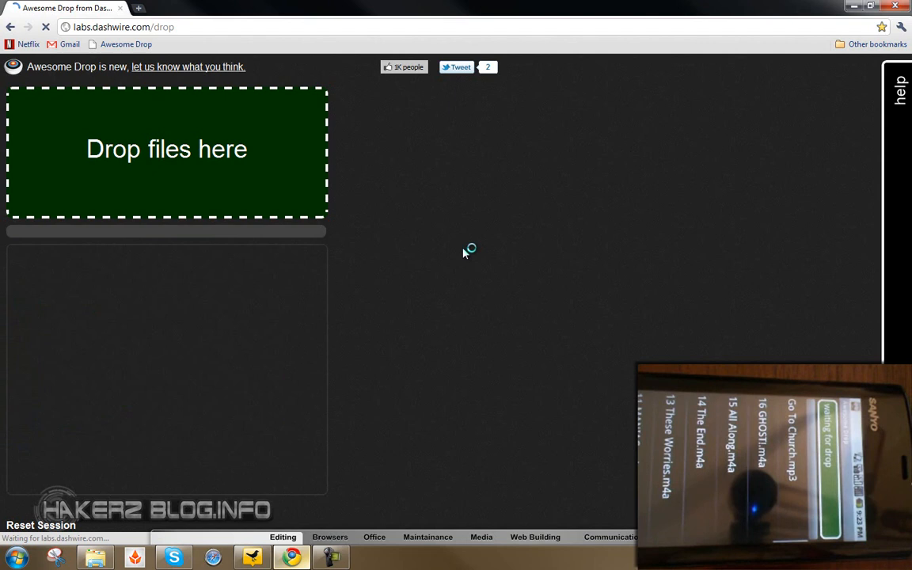
{"action": "mouse_move", "coordinate": [231, 186]}
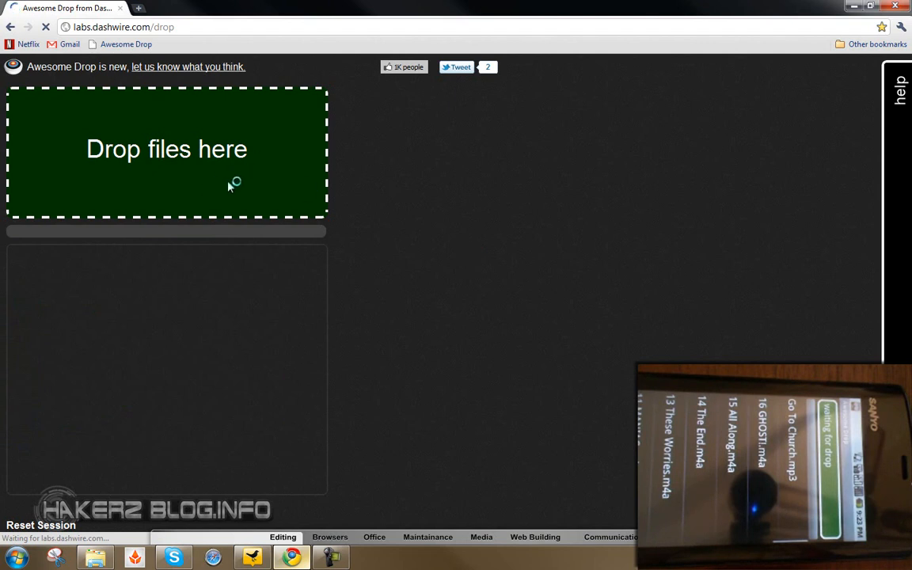
{"action": "mouse_move", "coordinate": [465, 253]}
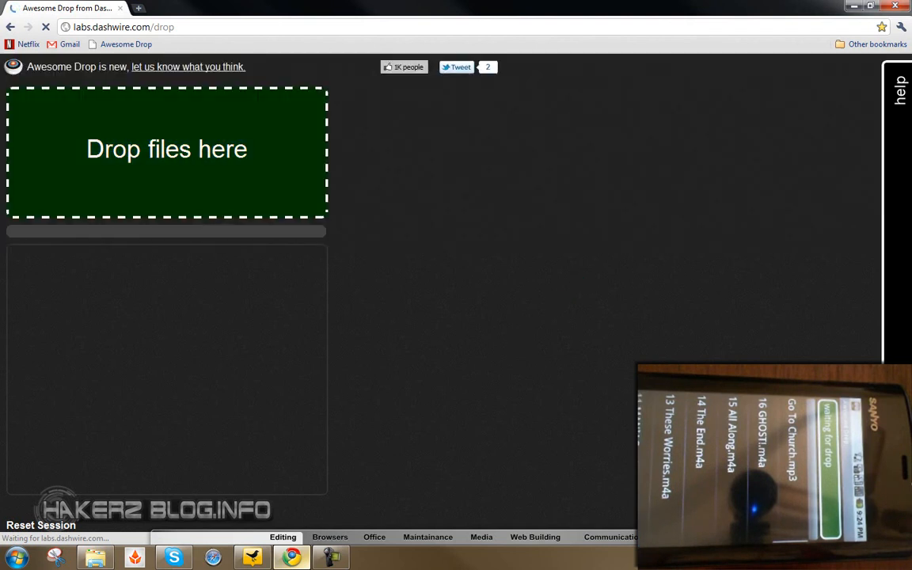
{"action": "mouse_move", "coordinate": [595, 273]}
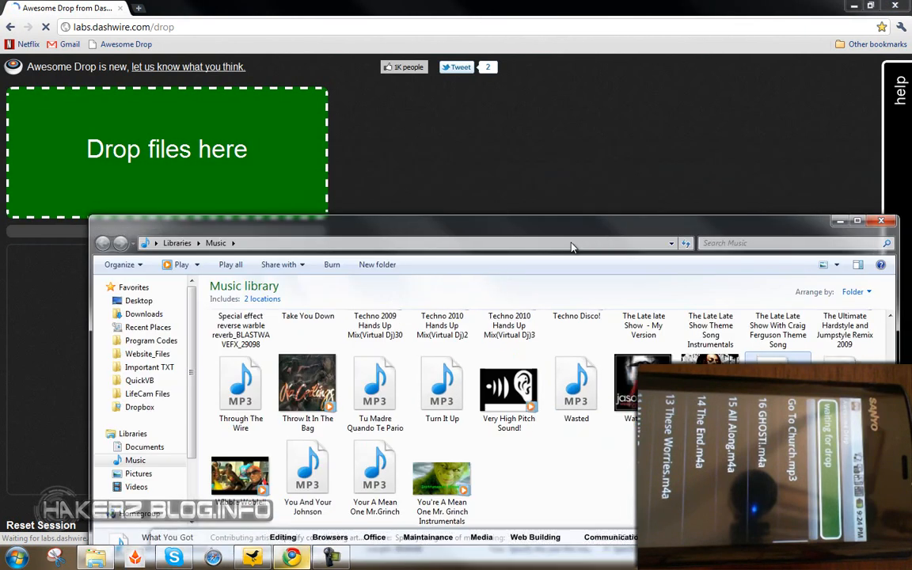
Drag an MP3 from the Music library onto the 'Drop files here' area.
{"action": "left_click_drag", "start_coordinate": [221, 396], "coordinate": [339, 187]}
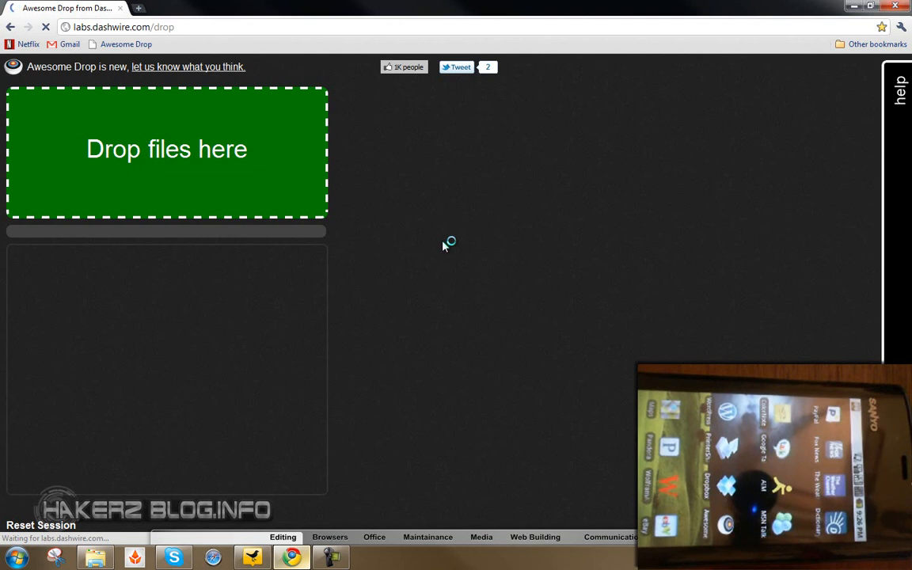
{"action": "mouse_move", "coordinate": [171, 76]}
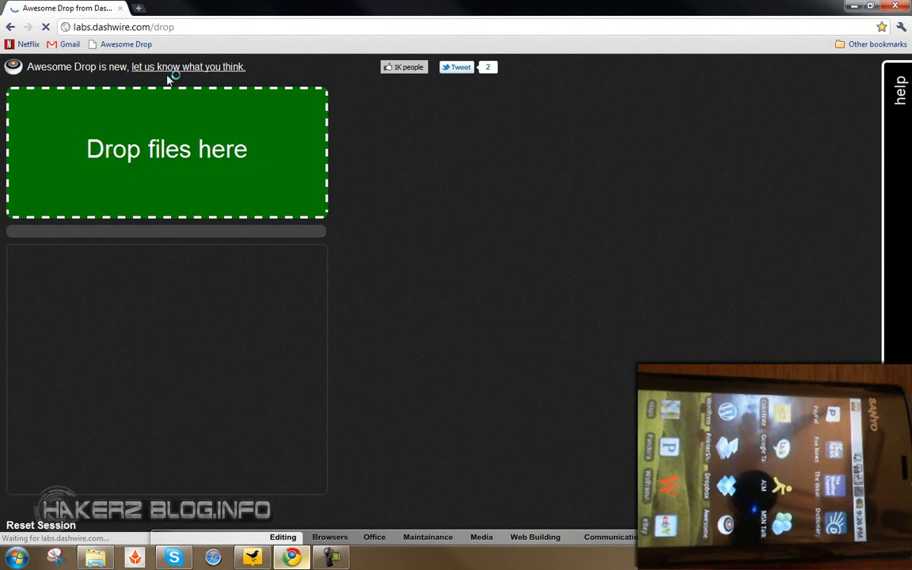
{"action": "mouse_move", "coordinate": [314, 150]}
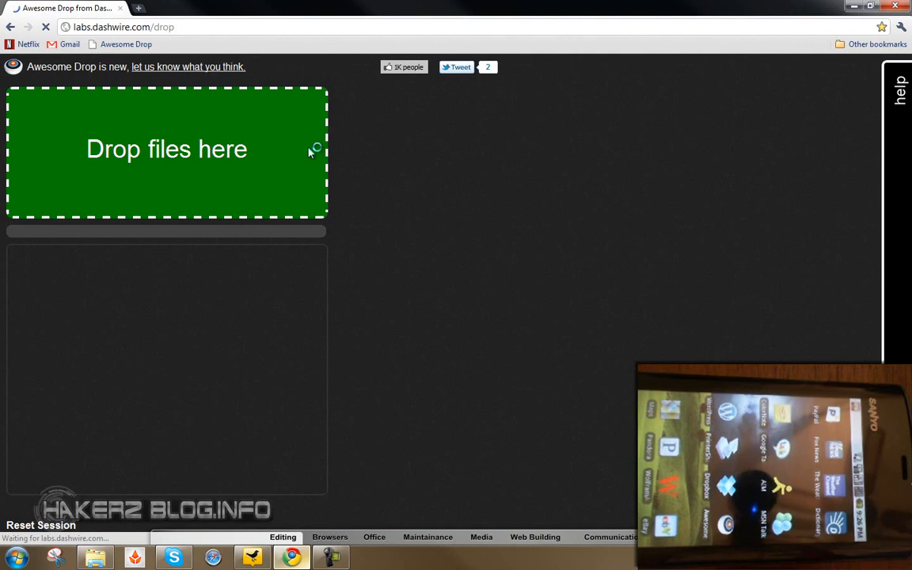